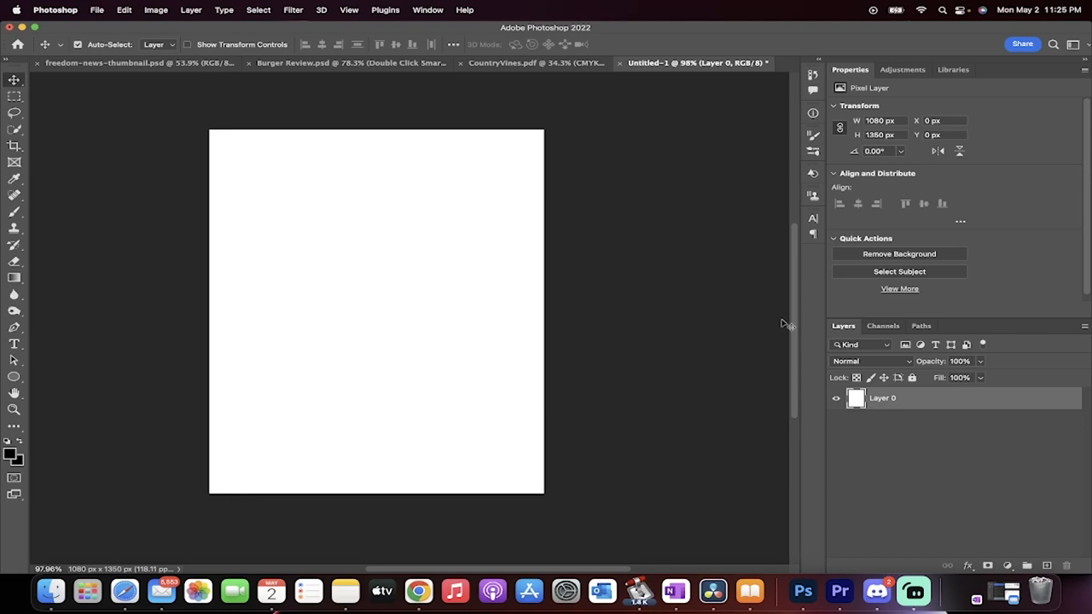
mouse_move(679, 328)
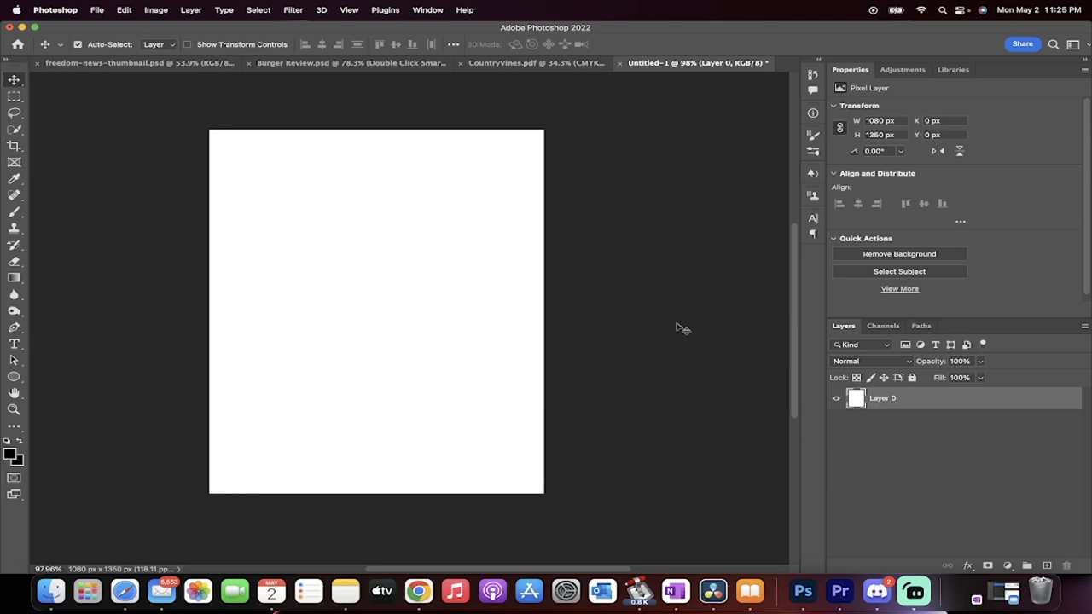
mouse_move(652, 350)
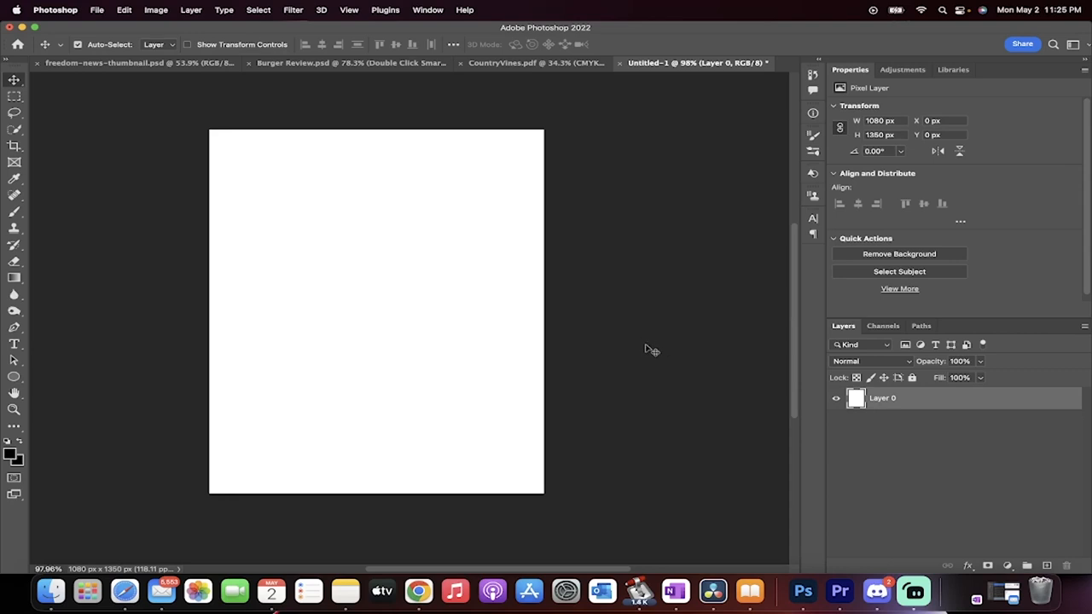
mouse_move(345, 323)
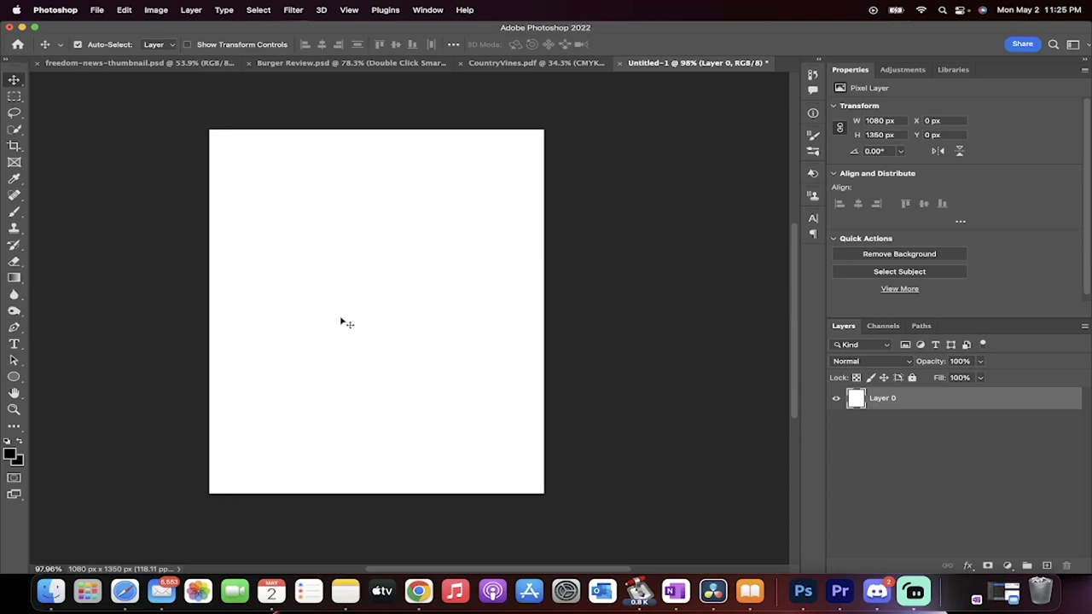
mouse_move(413, 301)
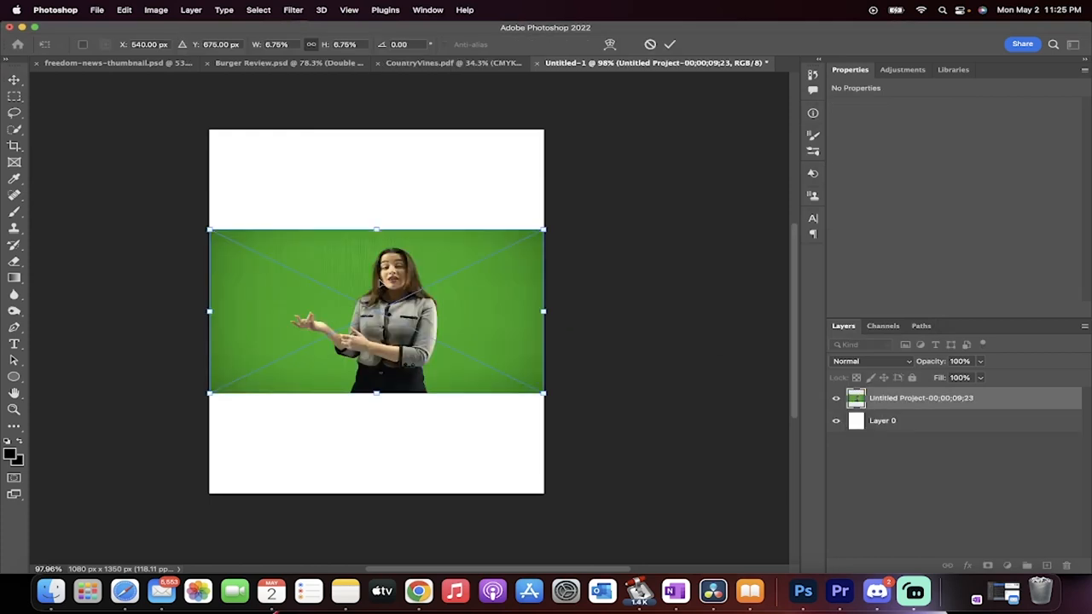
mouse_move(220, 245)
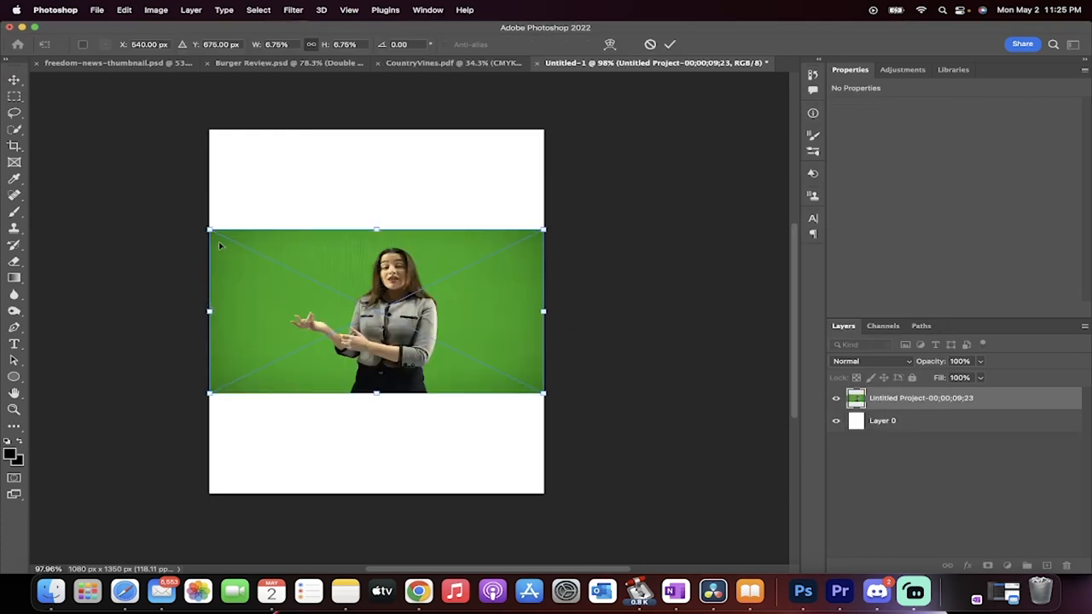
mouse_move(546, 308)
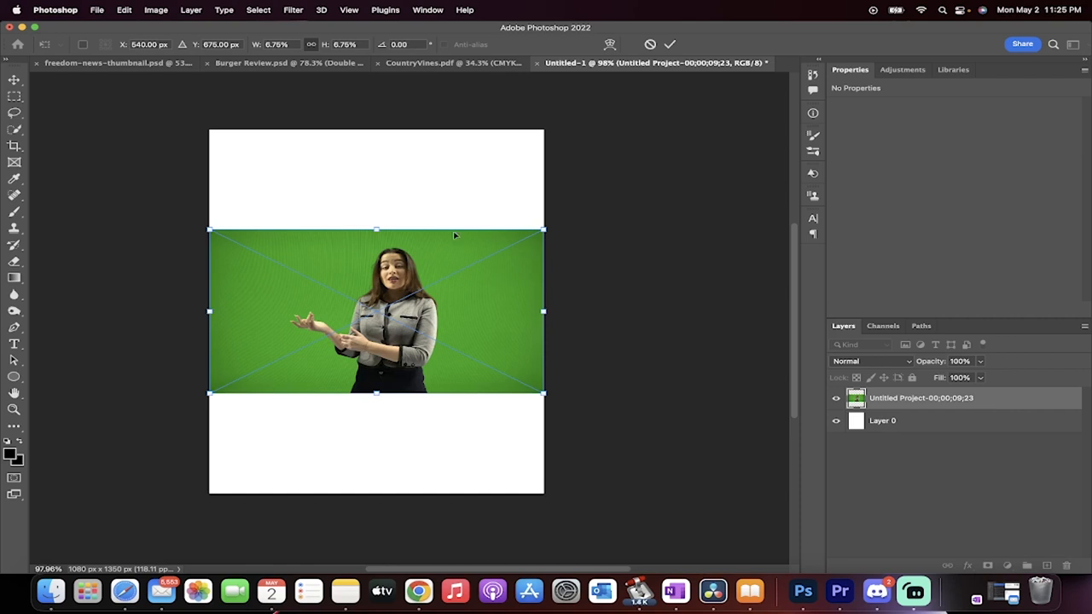
mouse_move(358, 226)
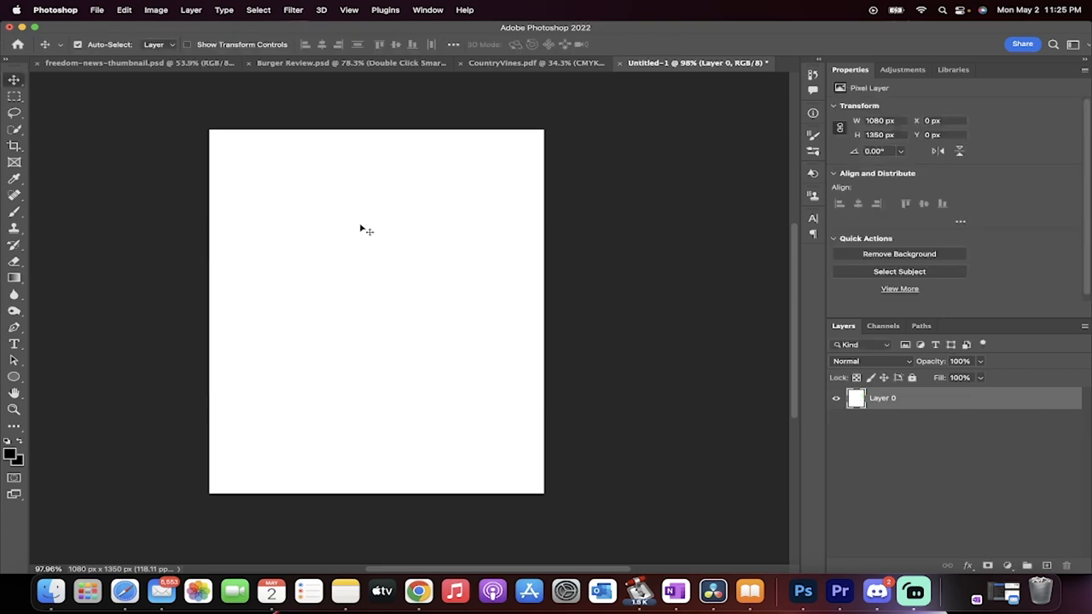
mouse_move(106, 7)
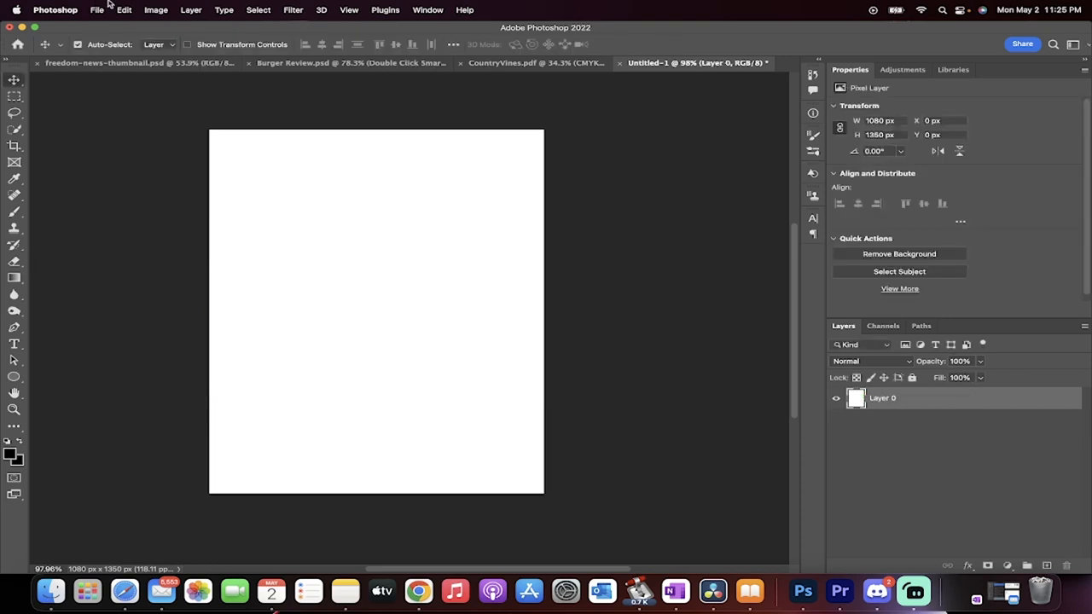
Step: Reach the General preferences via Photoshop > Preferences after a detour through the File menu
click(55, 10)
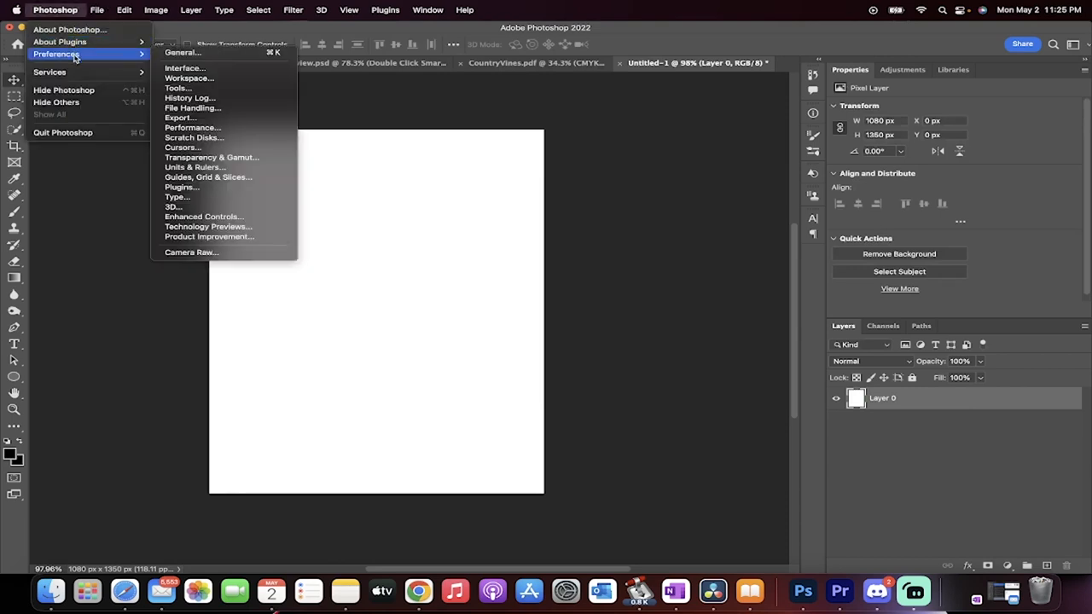
click(97, 10)
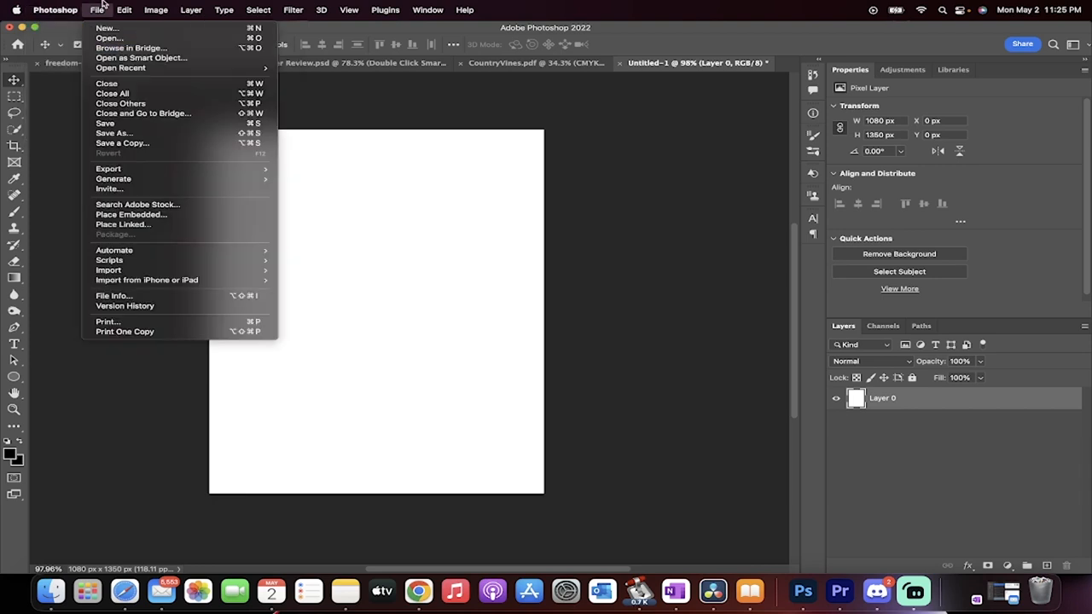
click(54, 10)
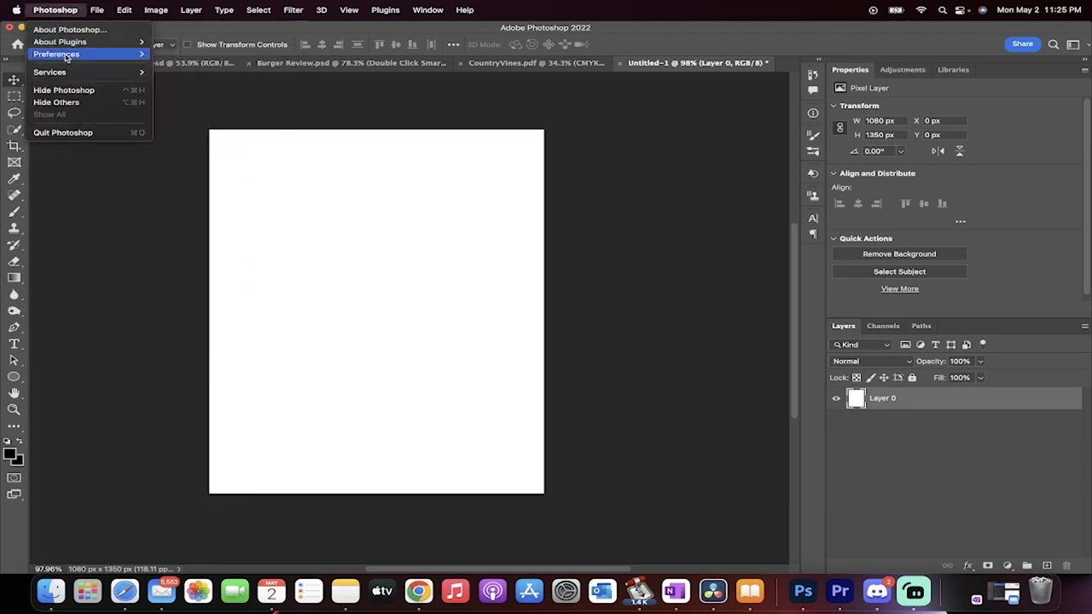
click(57, 53)
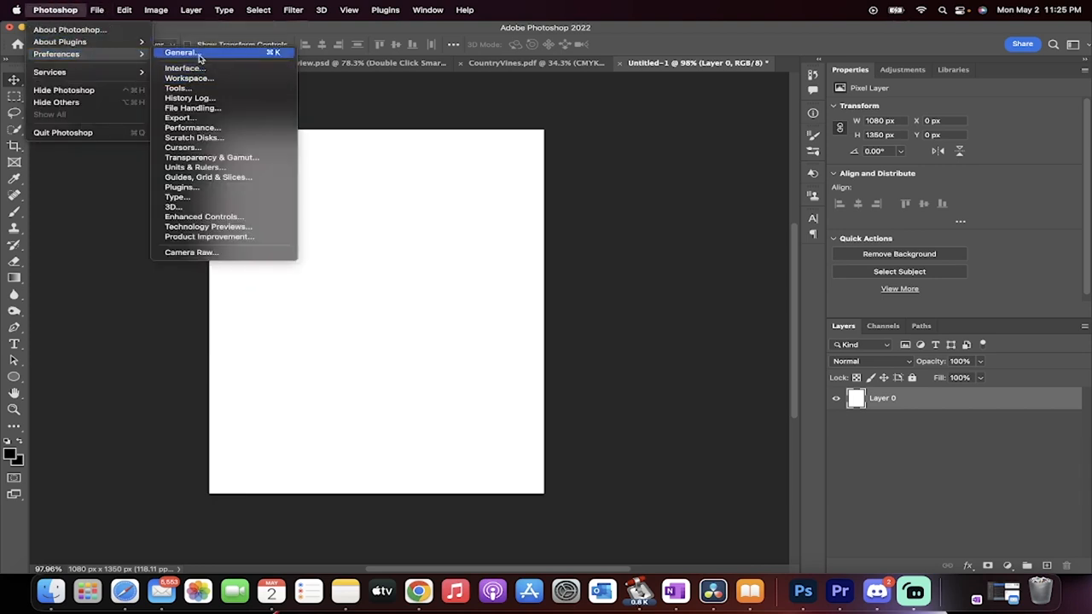
click(181, 52)
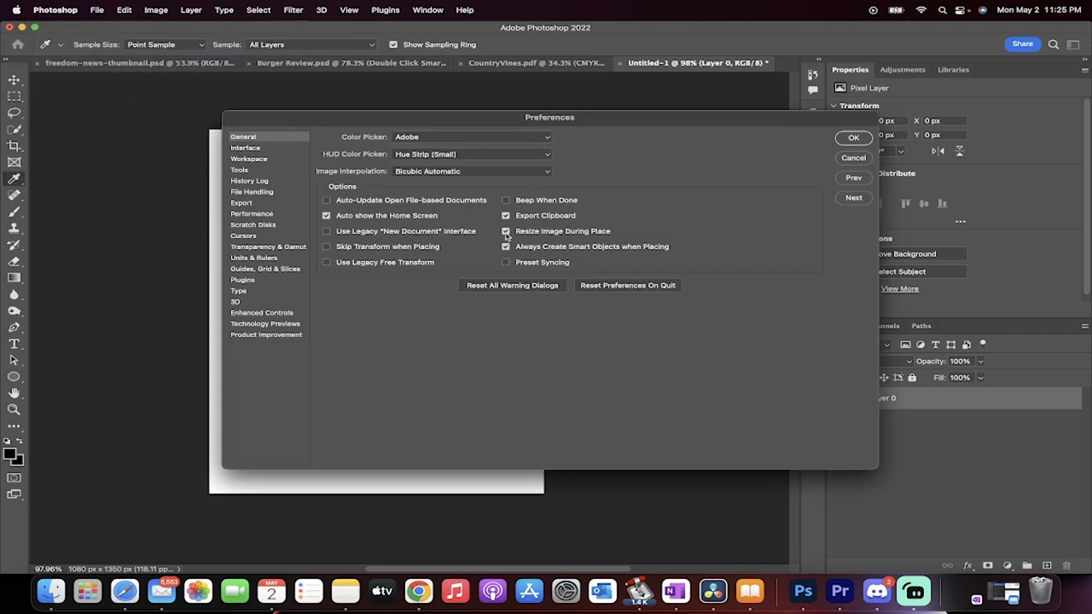
mouse_move(505, 232)
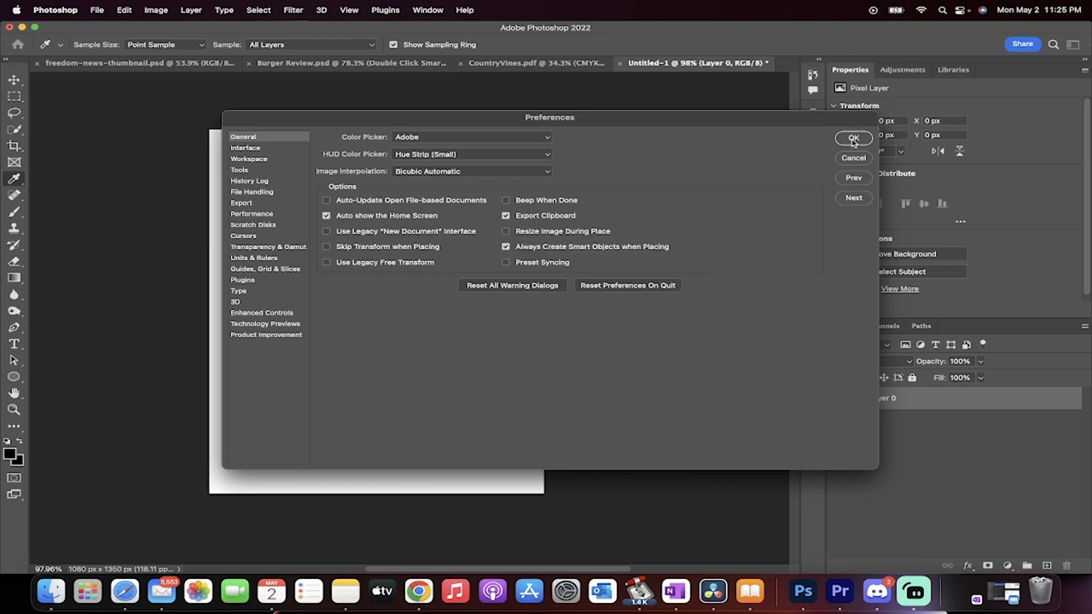
Step: Confirm Resize Image During Place turned off and close Preferences with OK
click(853, 138)
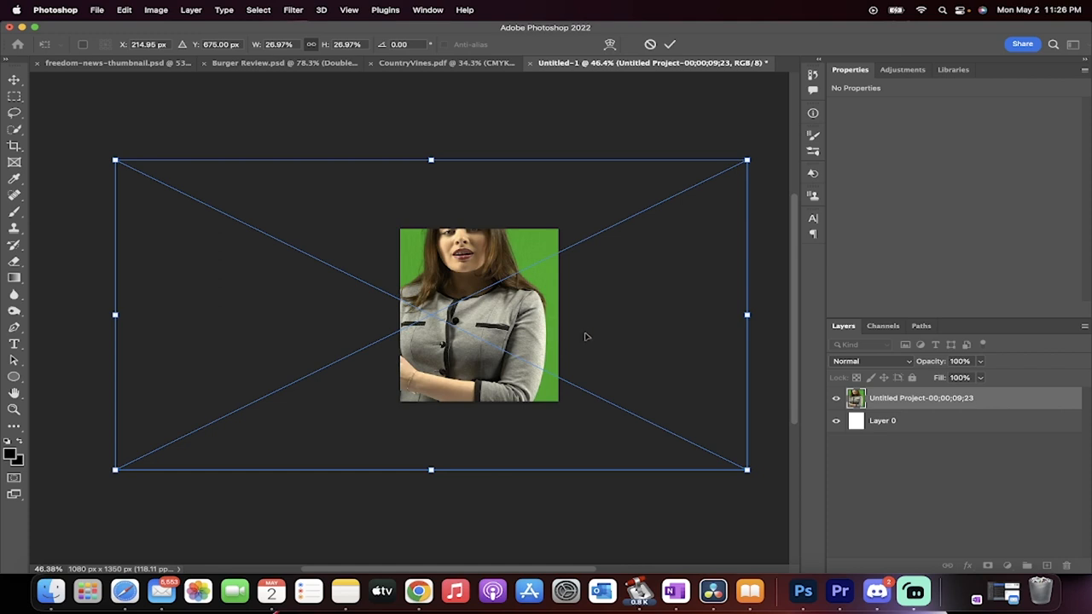
mouse_move(914, 590)
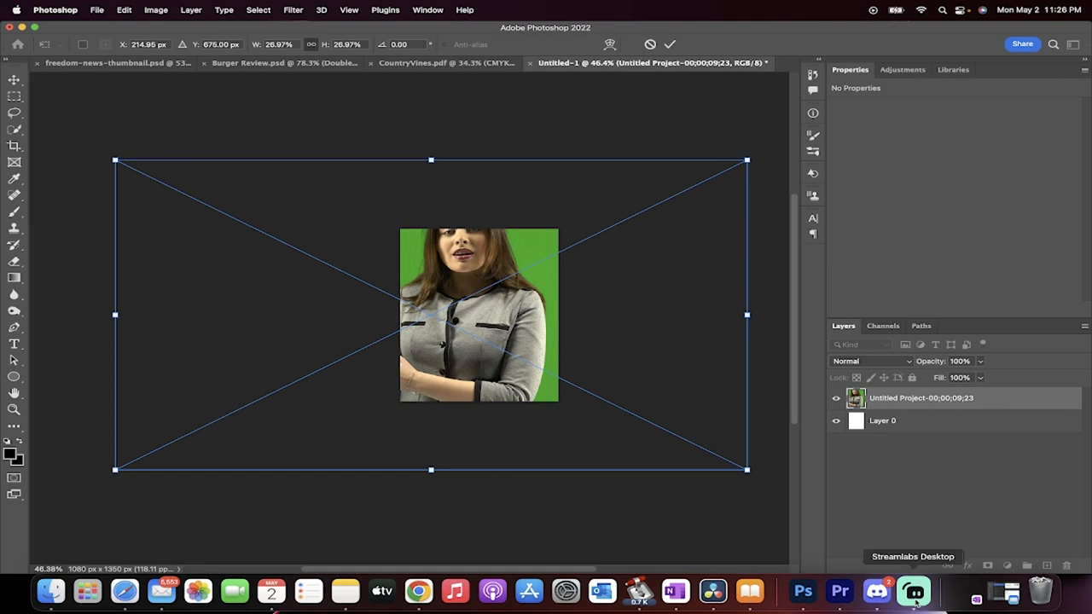